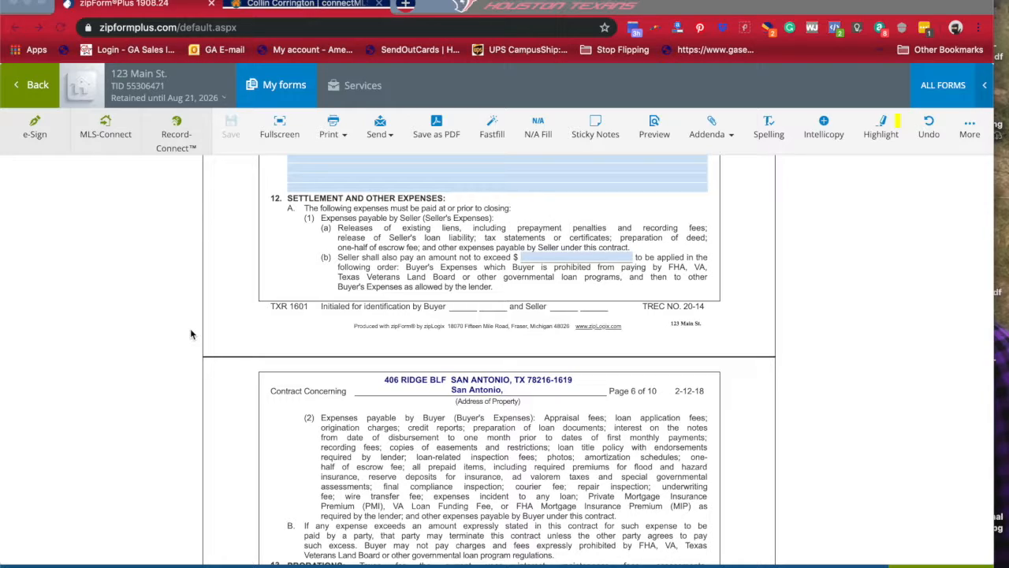
mouse_move(574, 265)
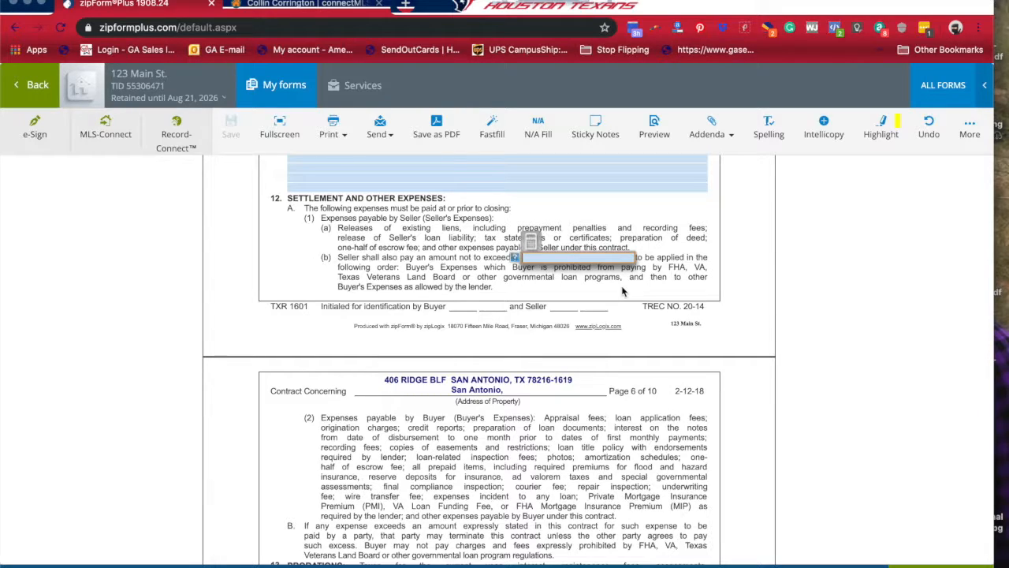
mouse_move(607, 290)
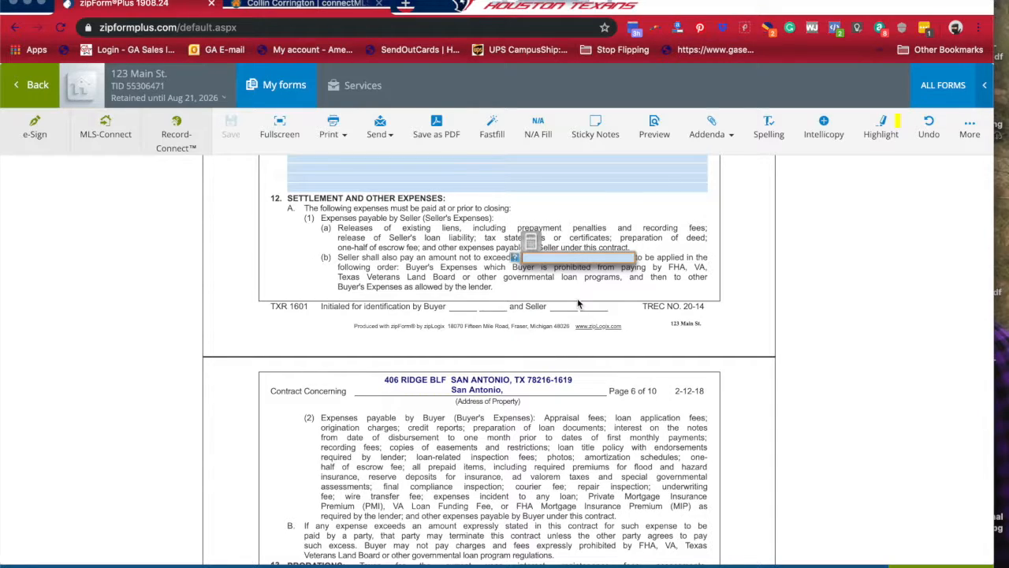
mouse_move(545, 298)
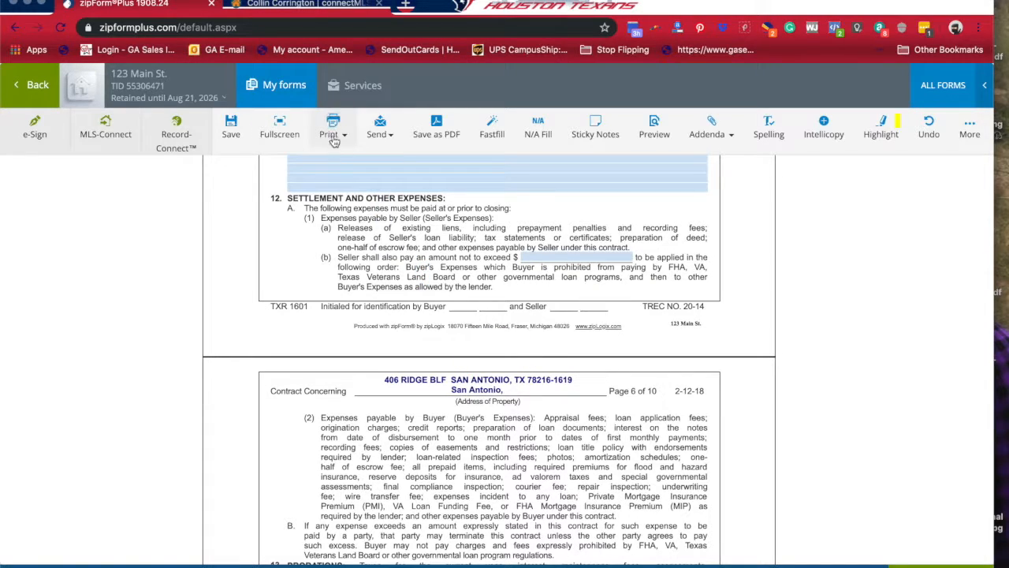
Check the property's MLS listing details, then return to the contract form.
left_click(300, 5)
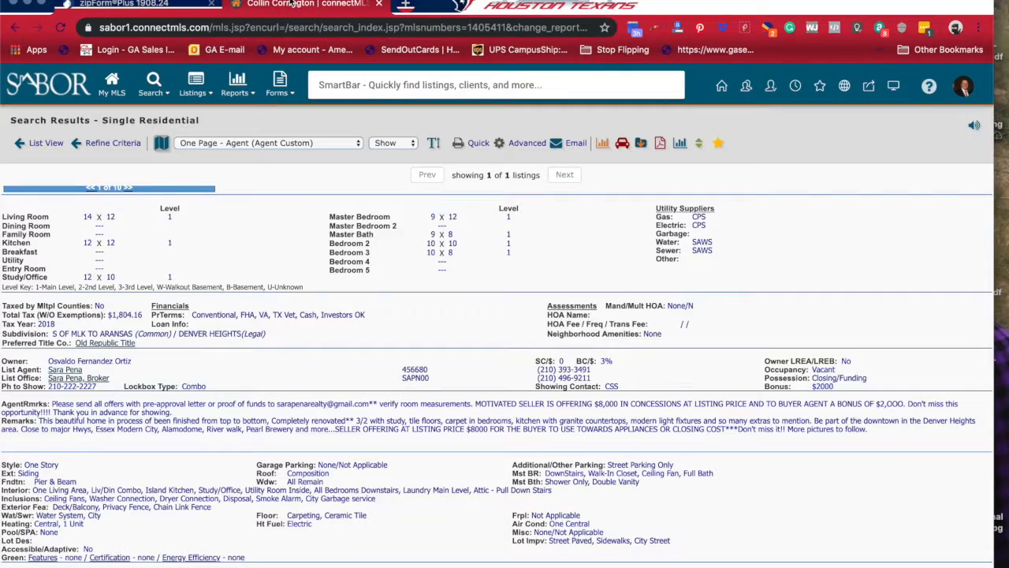
scroll("down", 3)
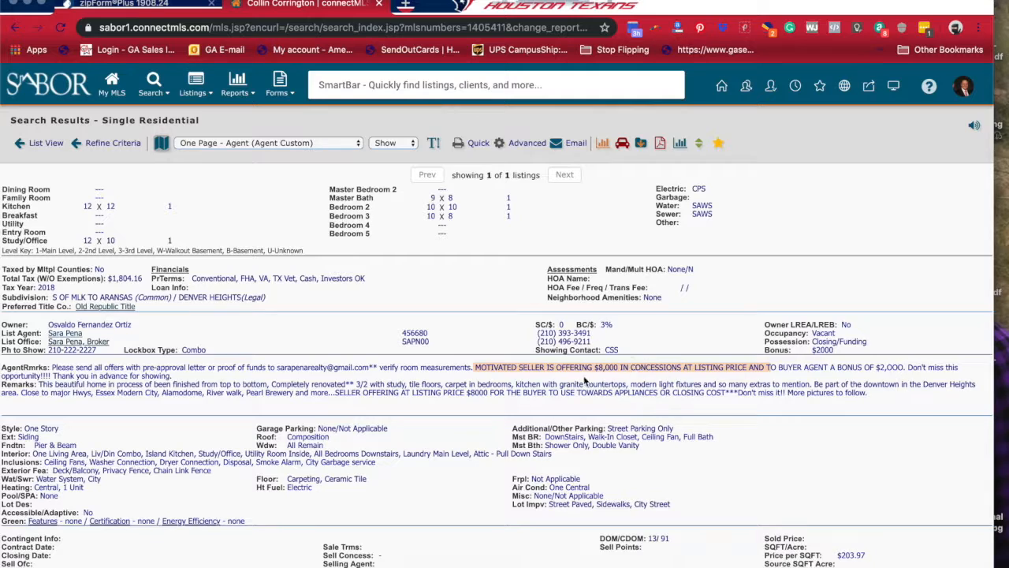
left_click(123, 4)
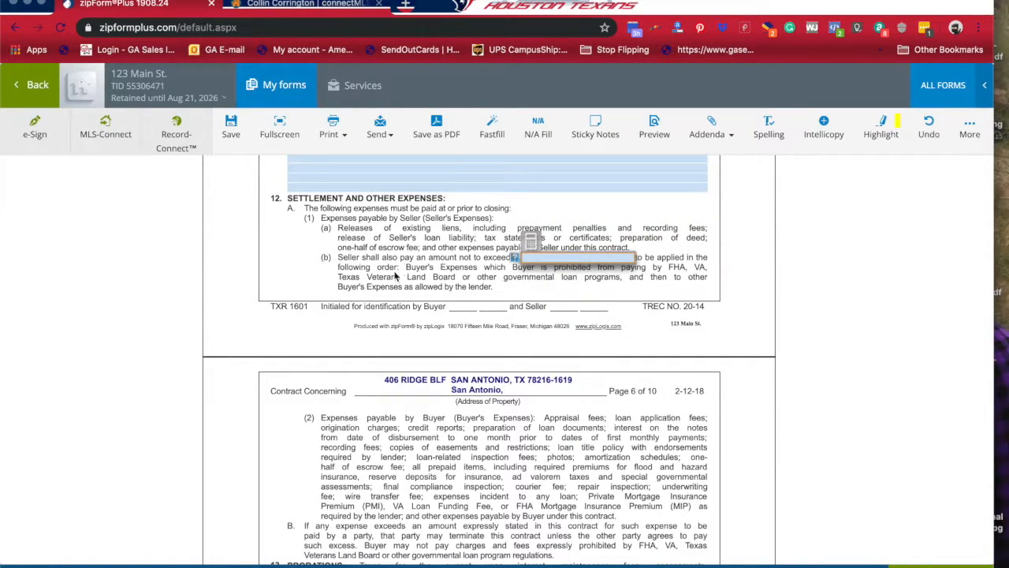
mouse_move(448, 429)
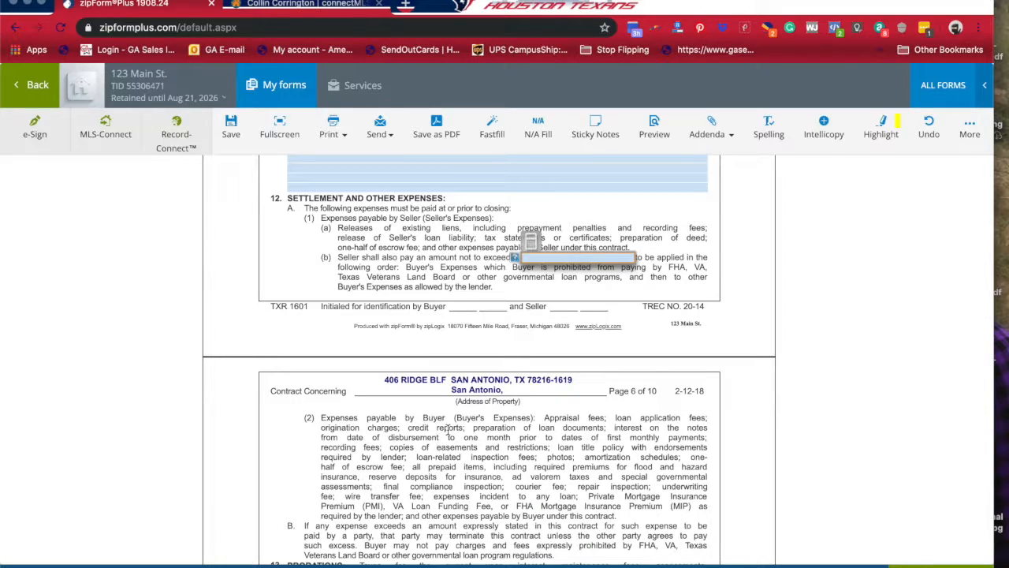
Scroll the contract past paragraphs 13–18 to the representations and notices on page 7.
scroll("down", 3)
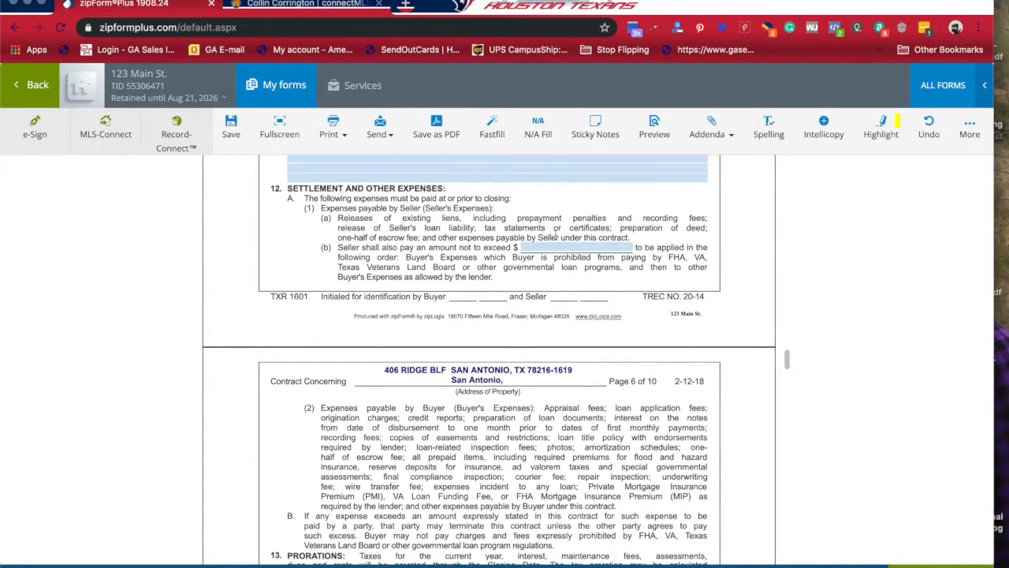
scroll("down", 3)
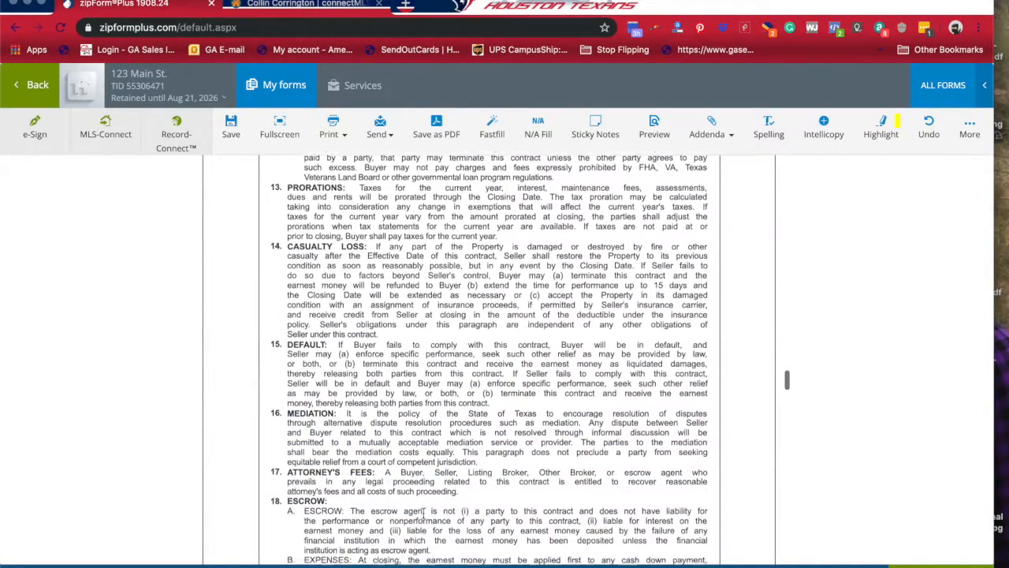
scroll("up", 3)
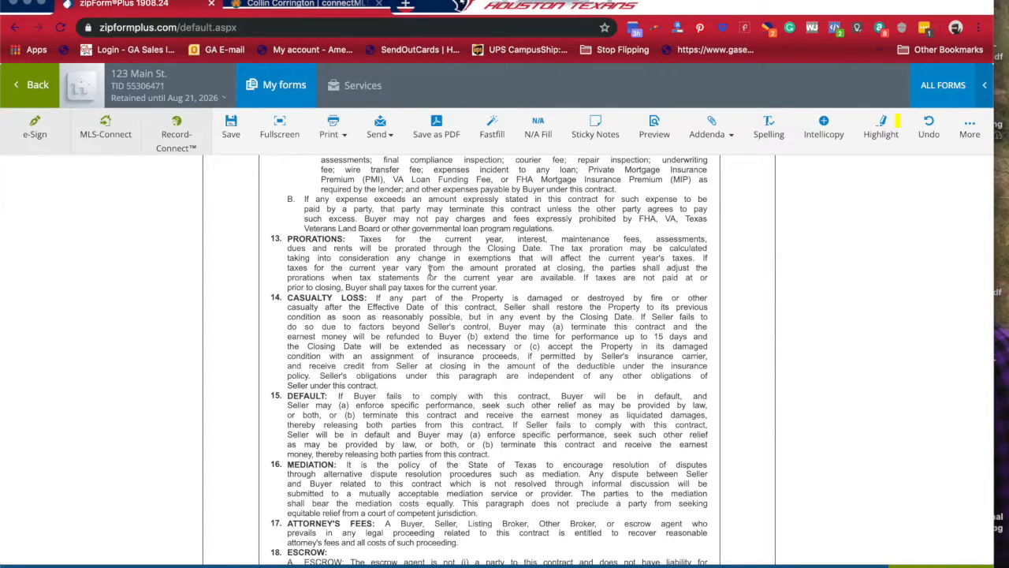
scroll("down", 3)
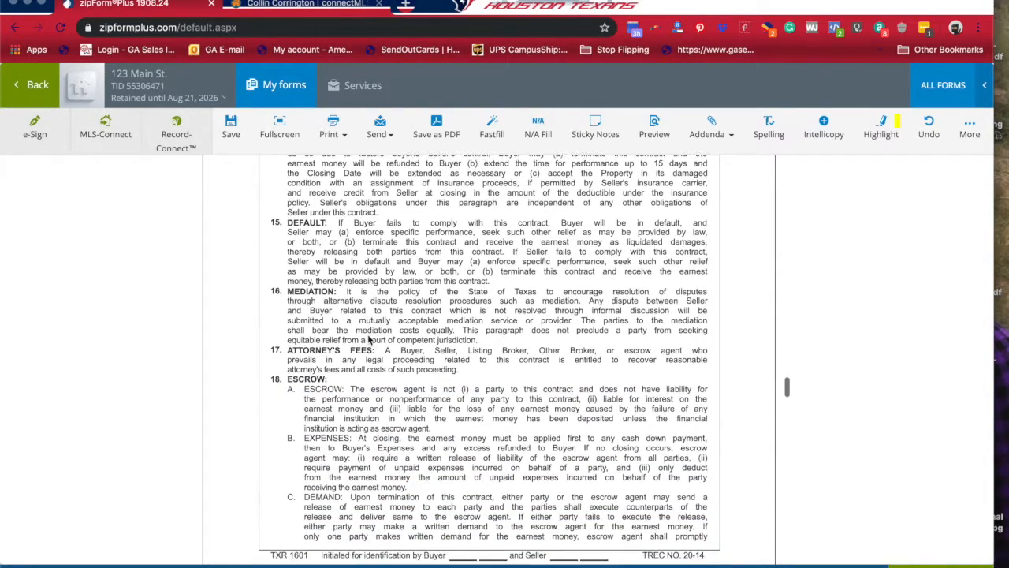
scroll("down", 3)
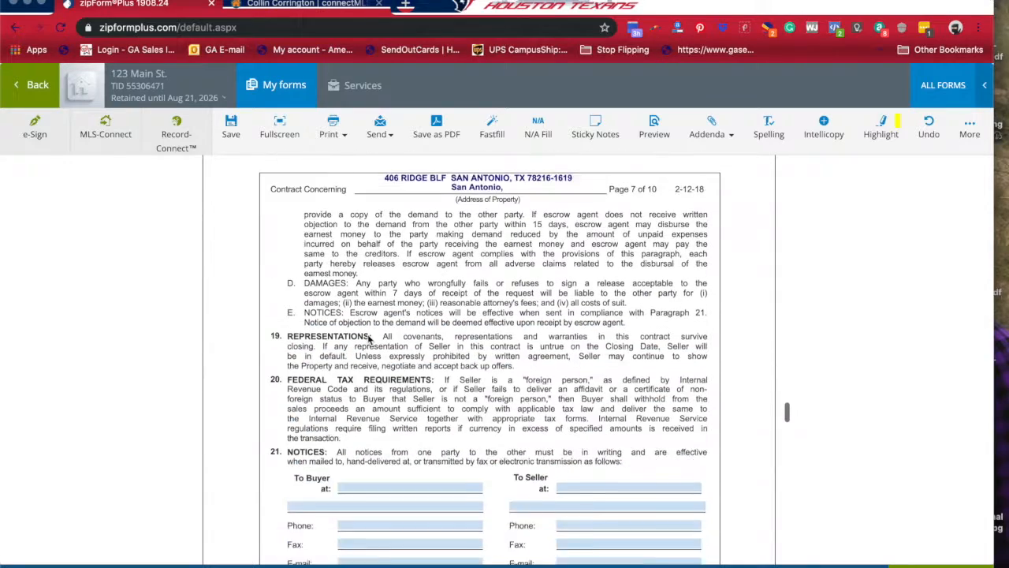
Reach section 21 and bring up the choices for the buyer's notice 'at' address.
scroll("down", 3)
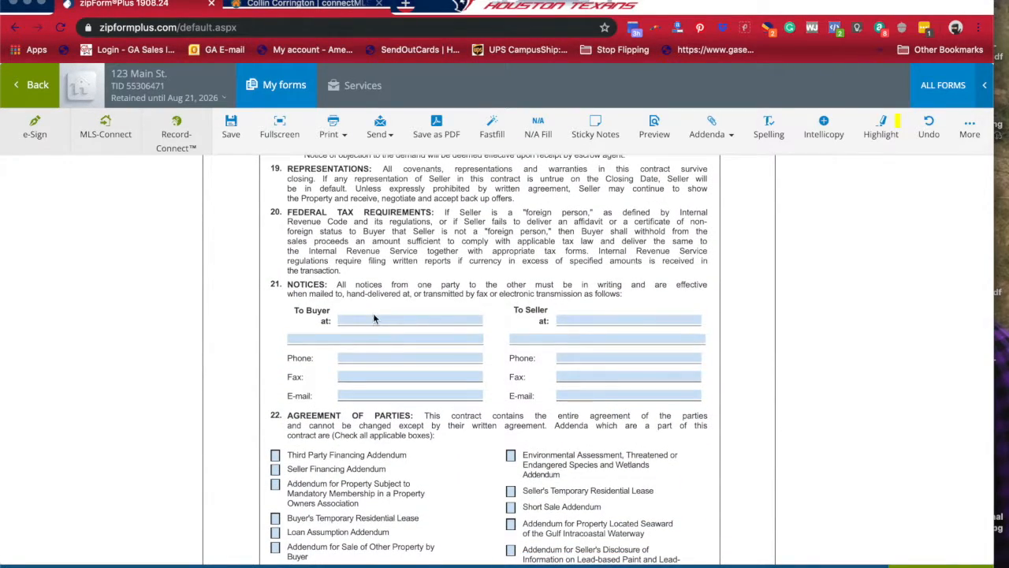
scroll("down", 3)
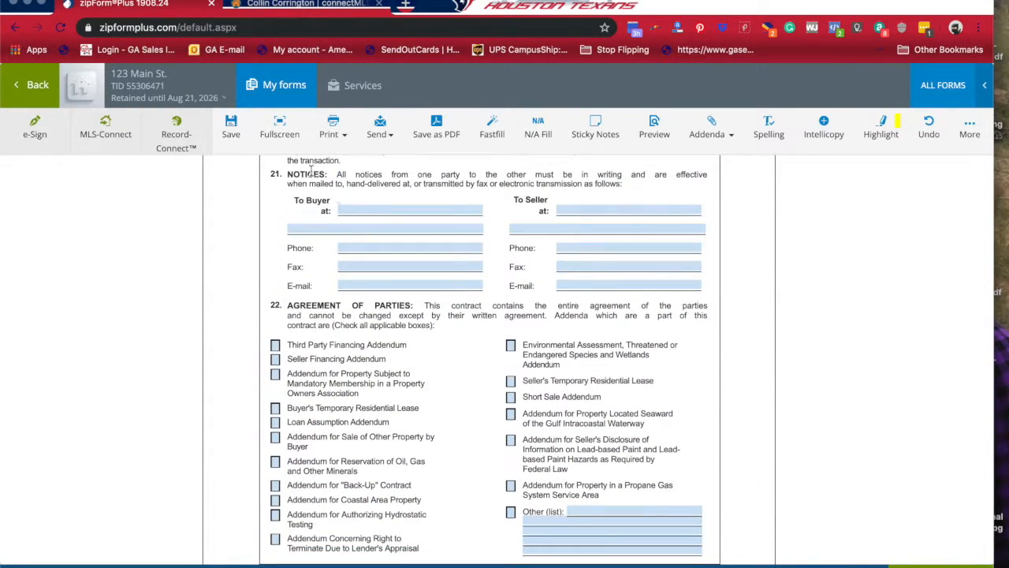
mouse_move(471, 342)
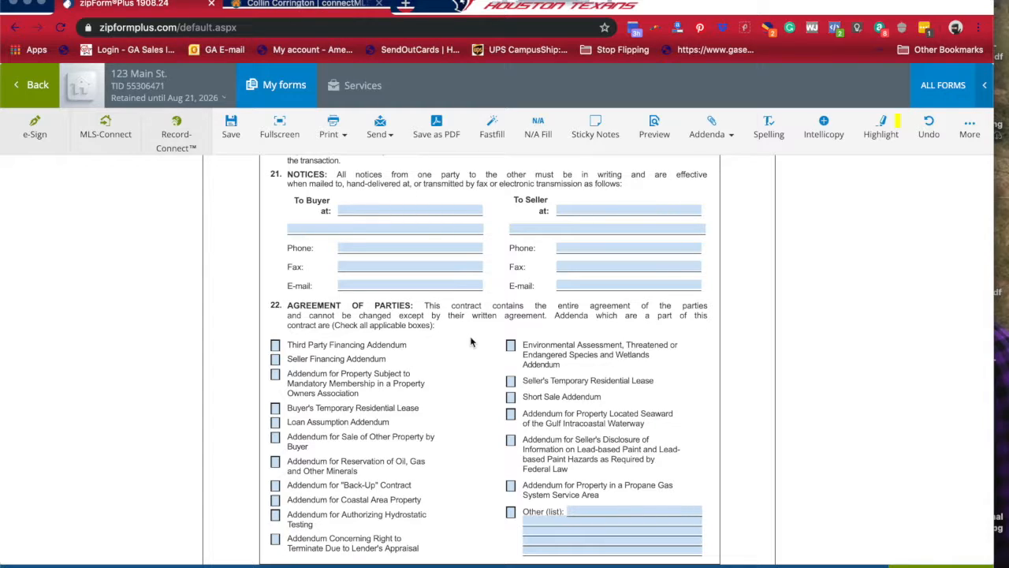
mouse_move(432, 187)
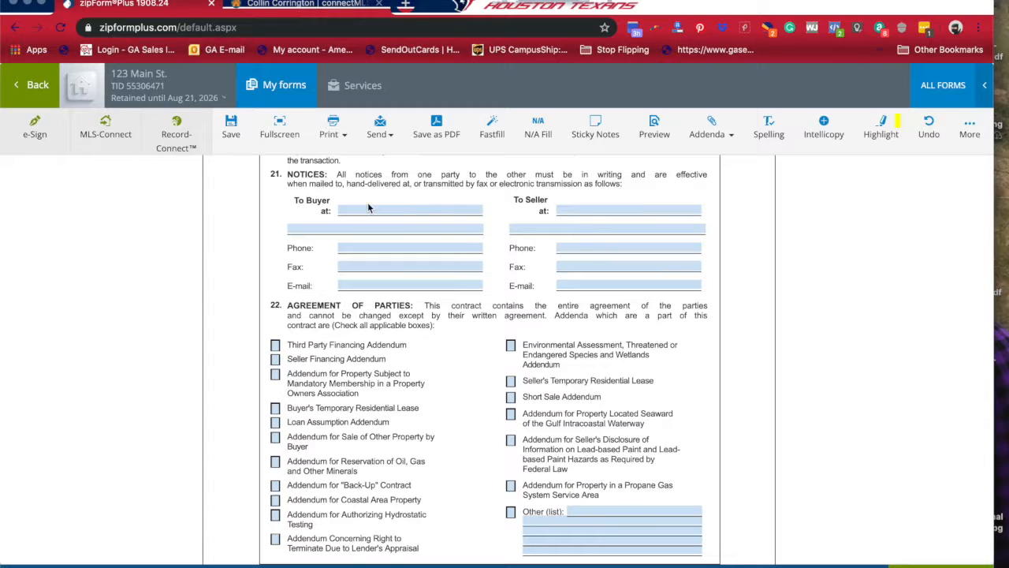
left_click(410, 210)
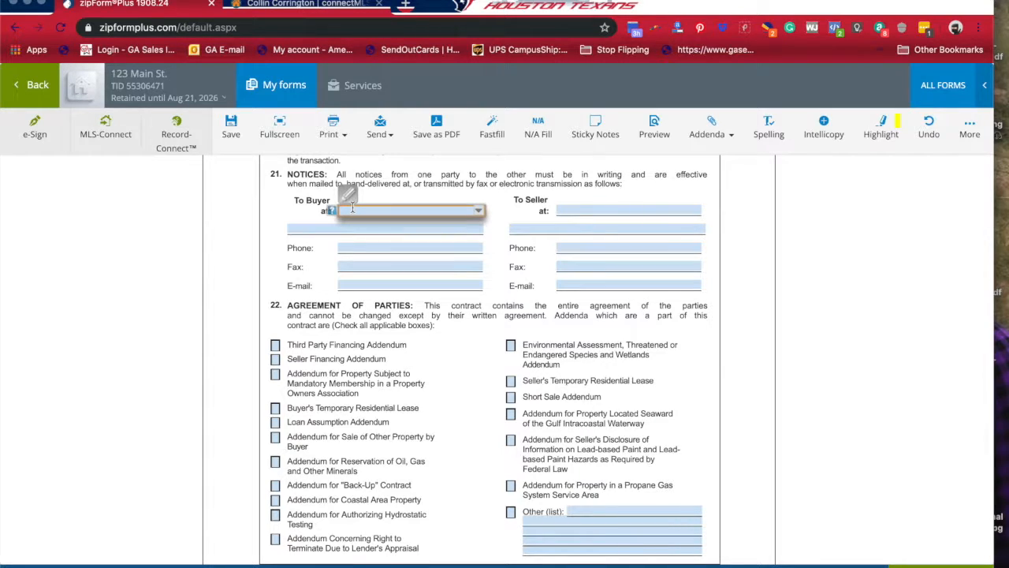
mouse_move(473, 258)
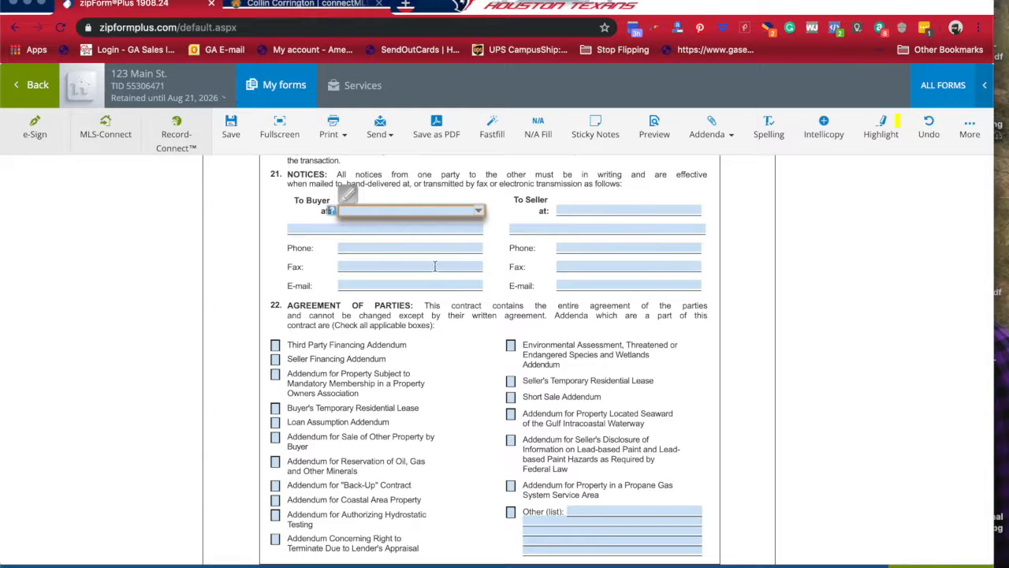
Review page 8's option, attorney and executed sections, then return to section 22's addenda checklist.
scroll("down", 3)
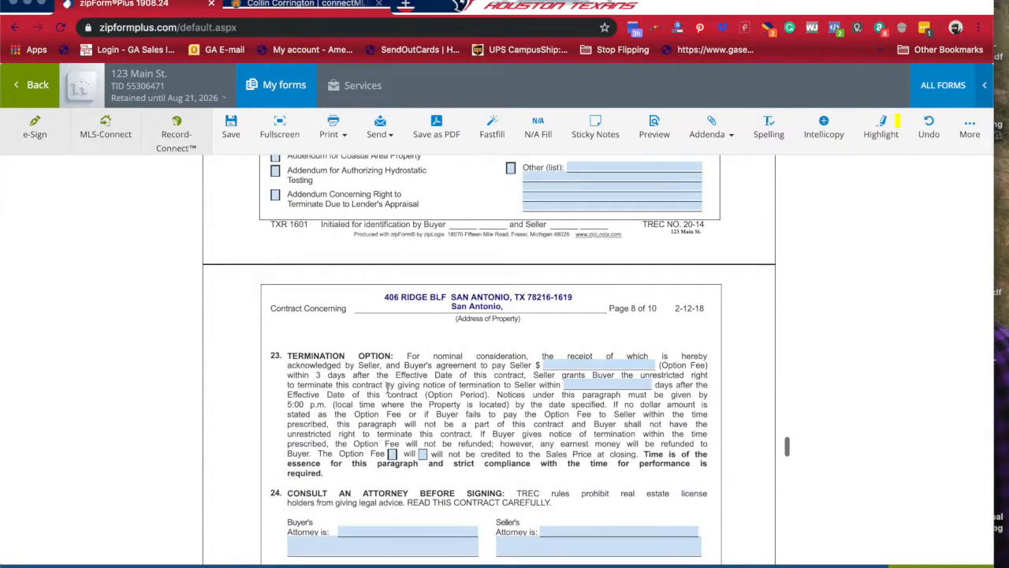
scroll("down", 3)
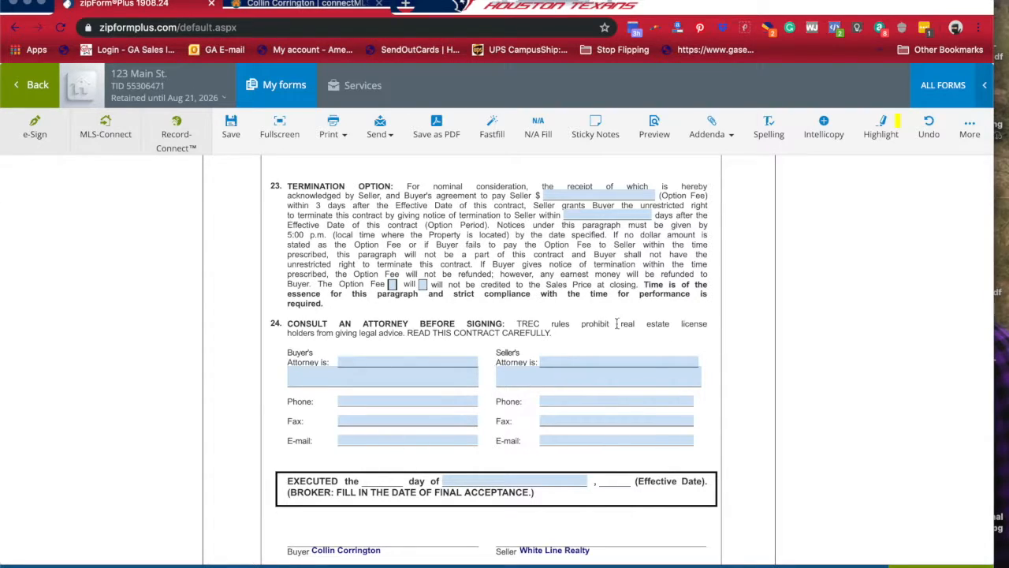
mouse_move(370, 398)
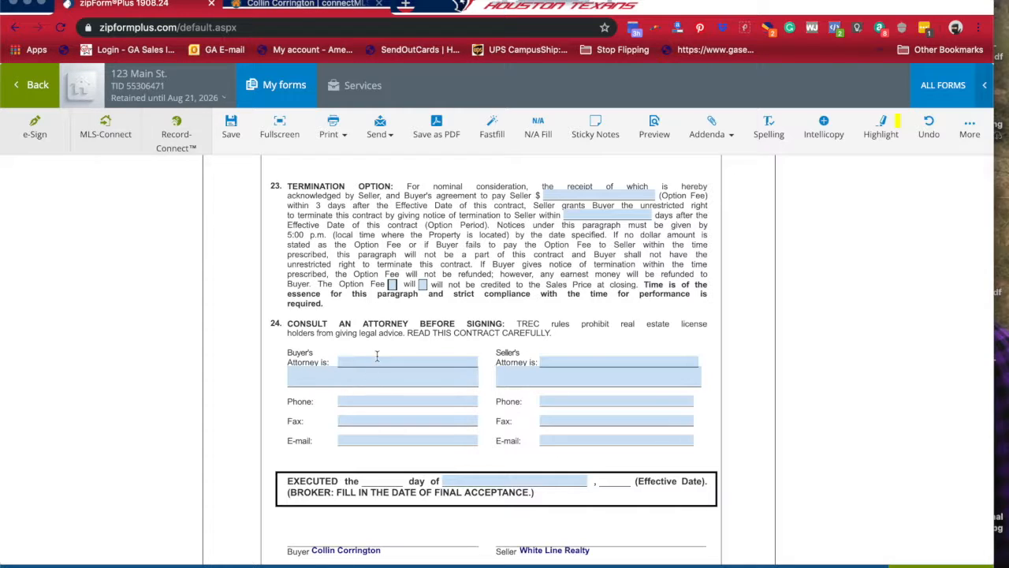
scroll("up", 3)
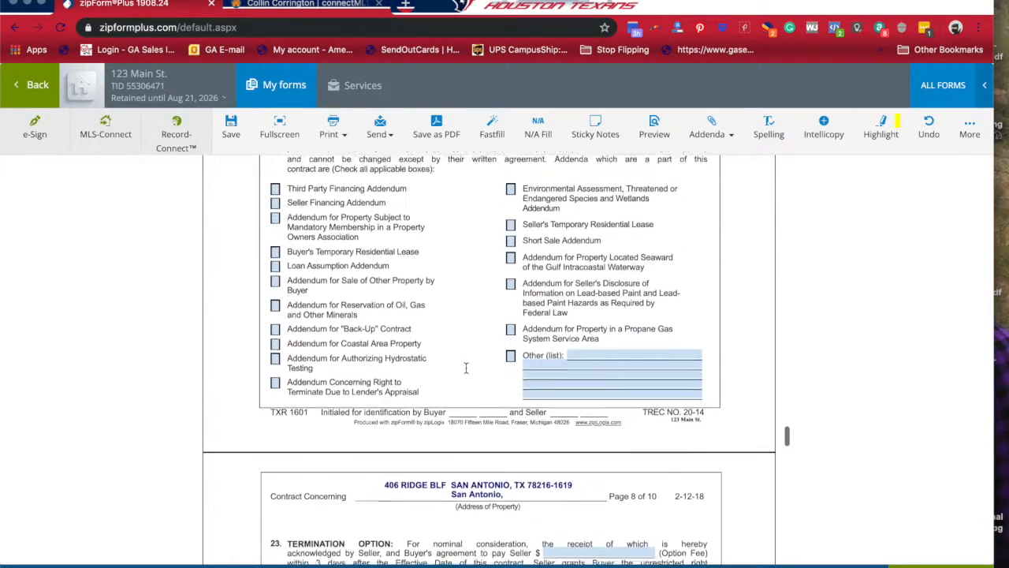
scroll("up", 3)
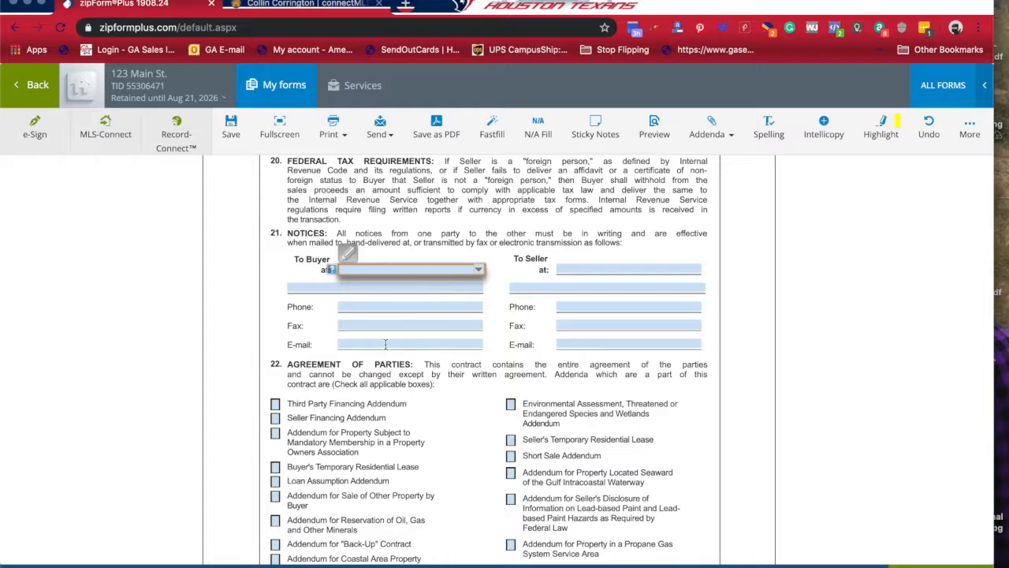
mouse_move(607, 291)
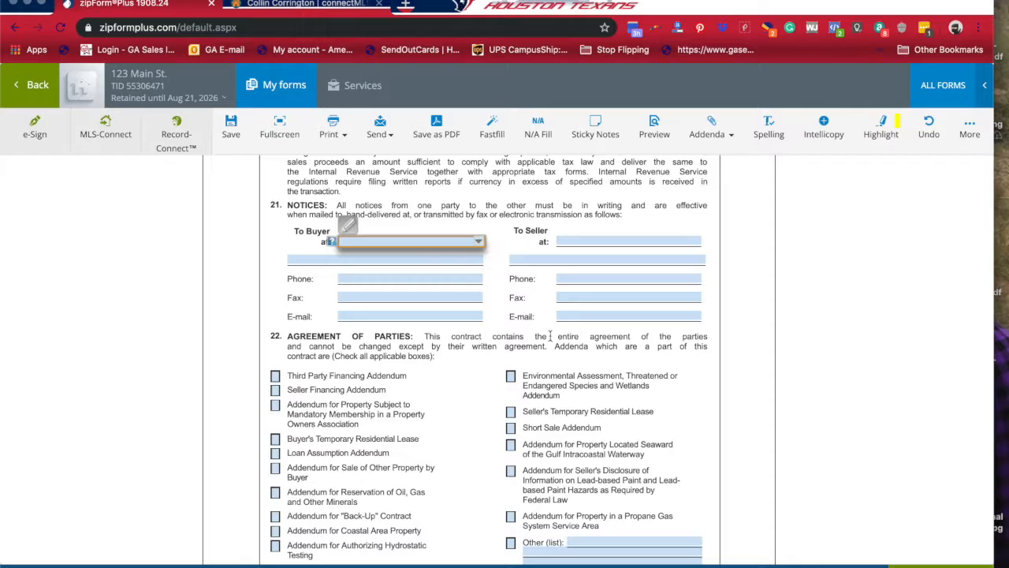
scroll("down", 3)
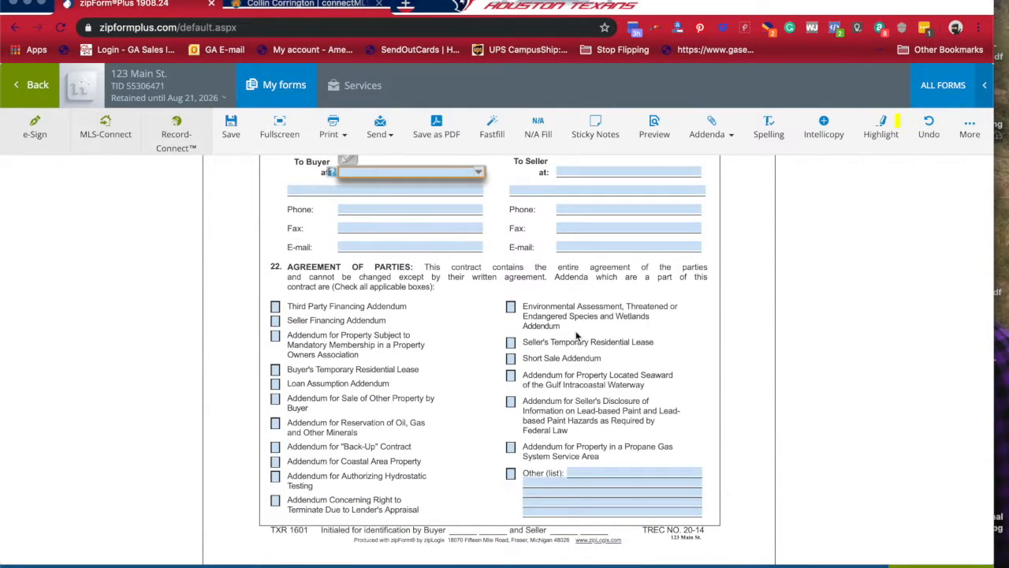
Check the Third Party Financing Addendum box in section 22, leaving the other addenda unchecked.
scroll("down", 3)
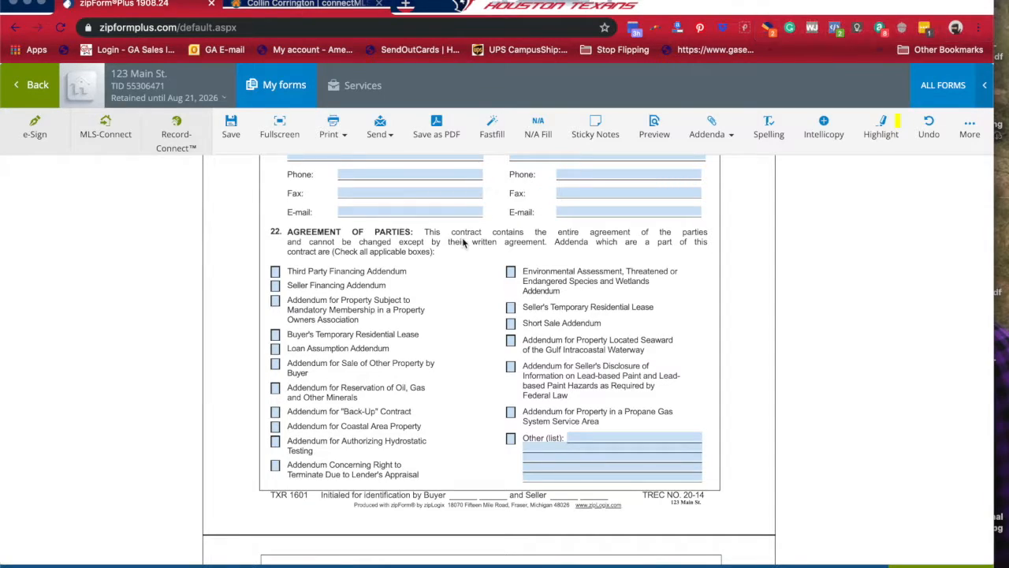
mouse_move(323, 426)
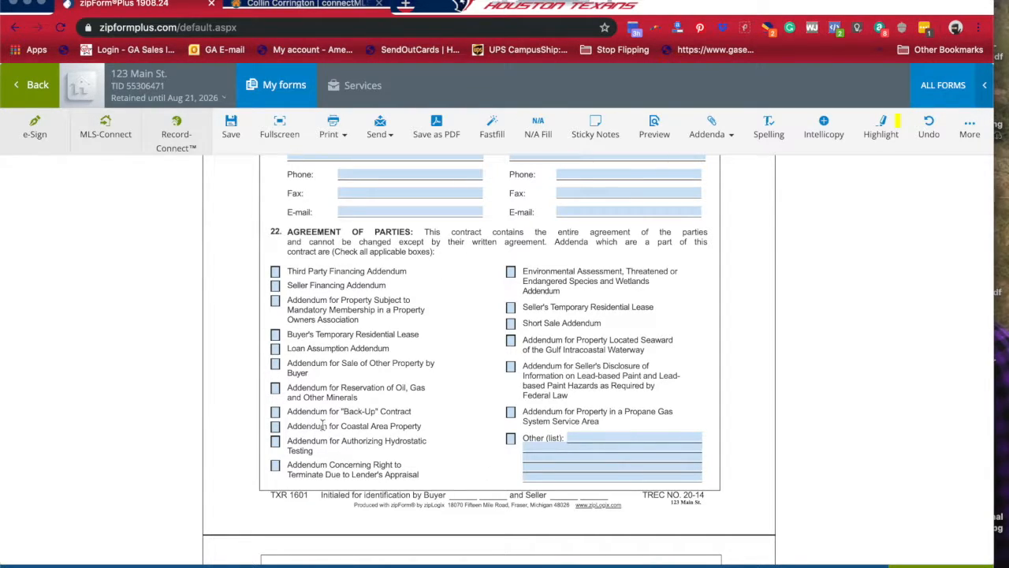
scroll("down", 3)
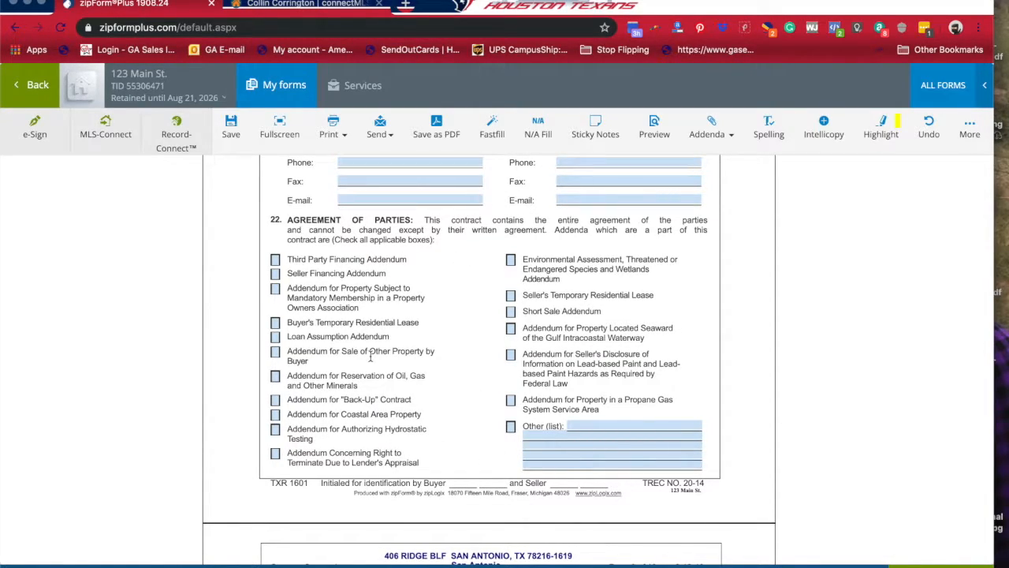
mouse_move(318, 255)
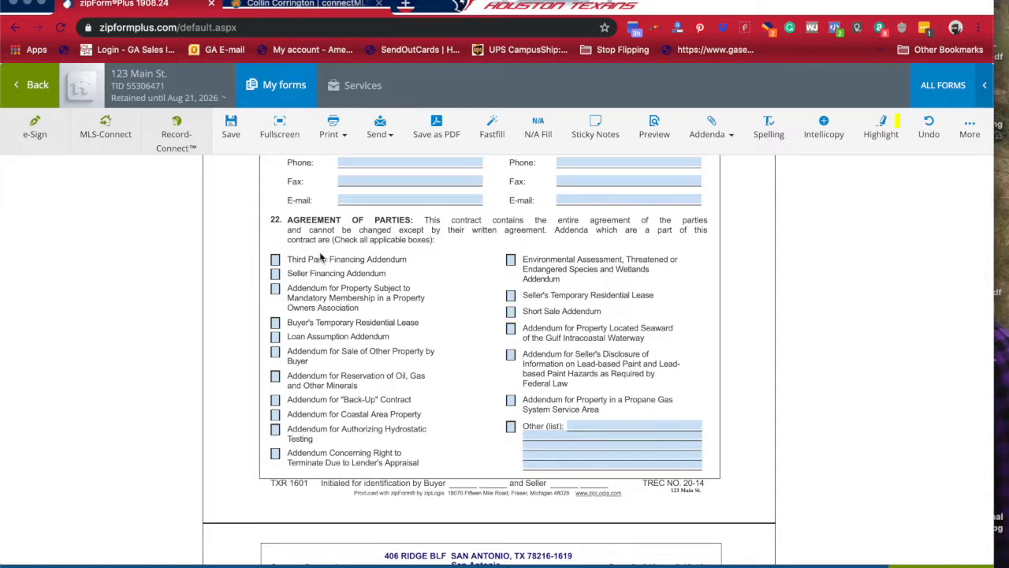
left_click(274, 259)
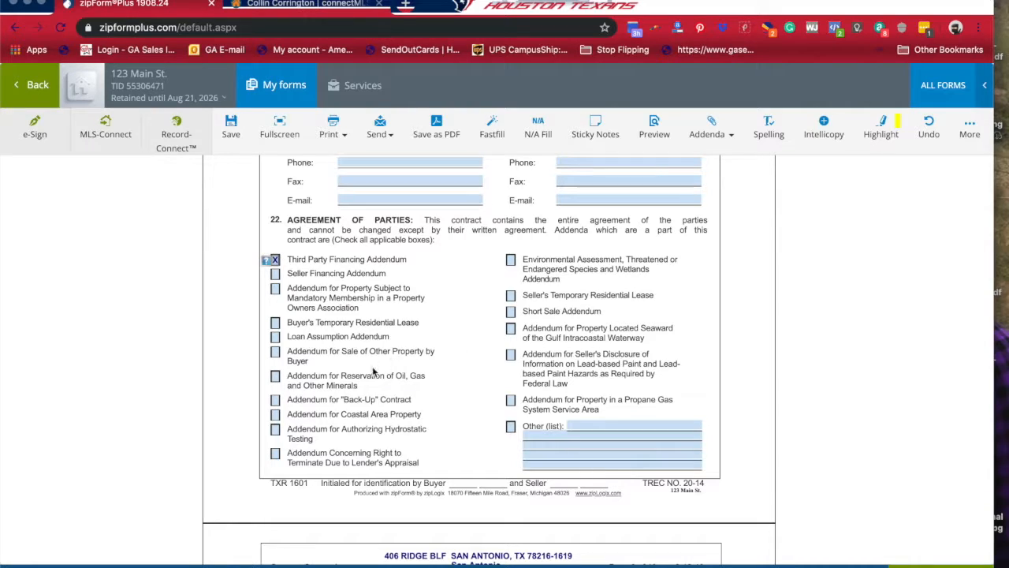
mouse_move(463, 394)
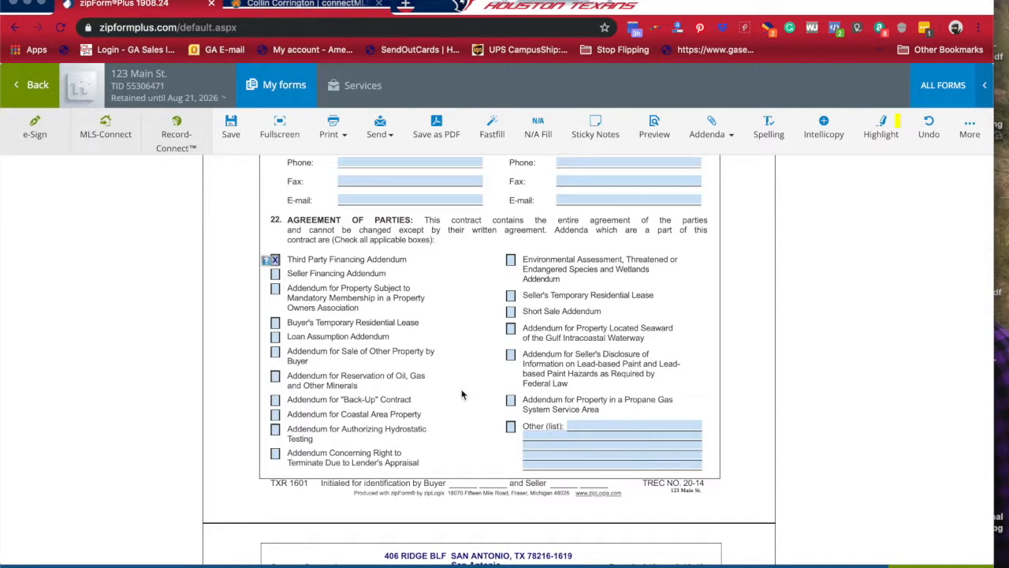
scroll("down", 3)
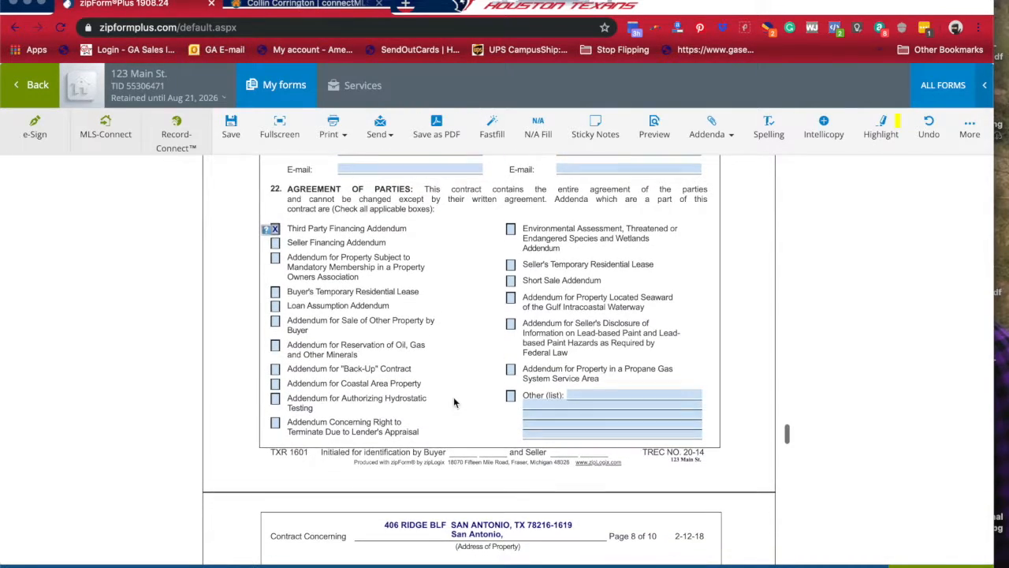
scroll("up", 3)
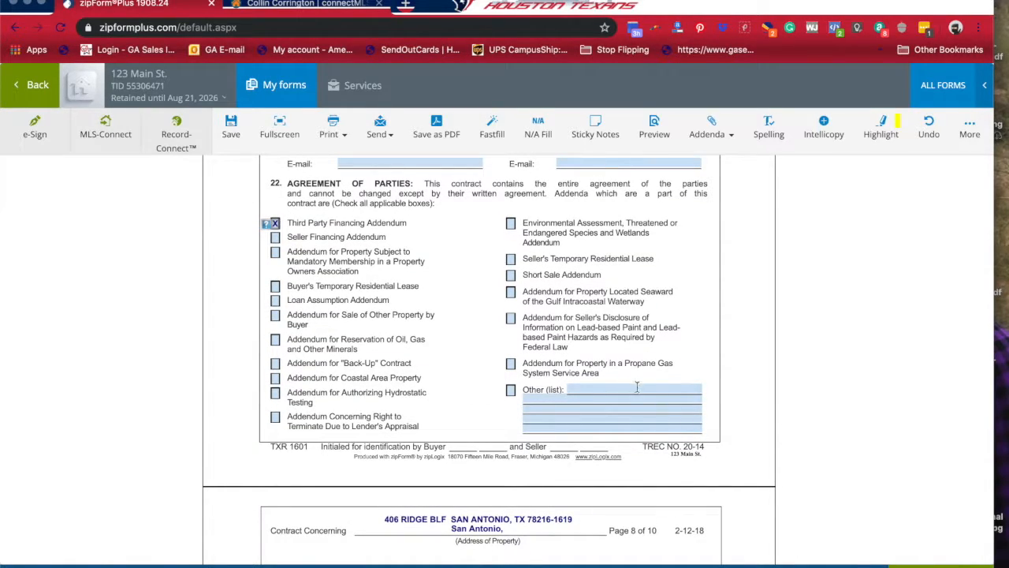
Scroll down to section 23 Termination Option on page 8, its fee and days fields blank.
scroll("down", 3)
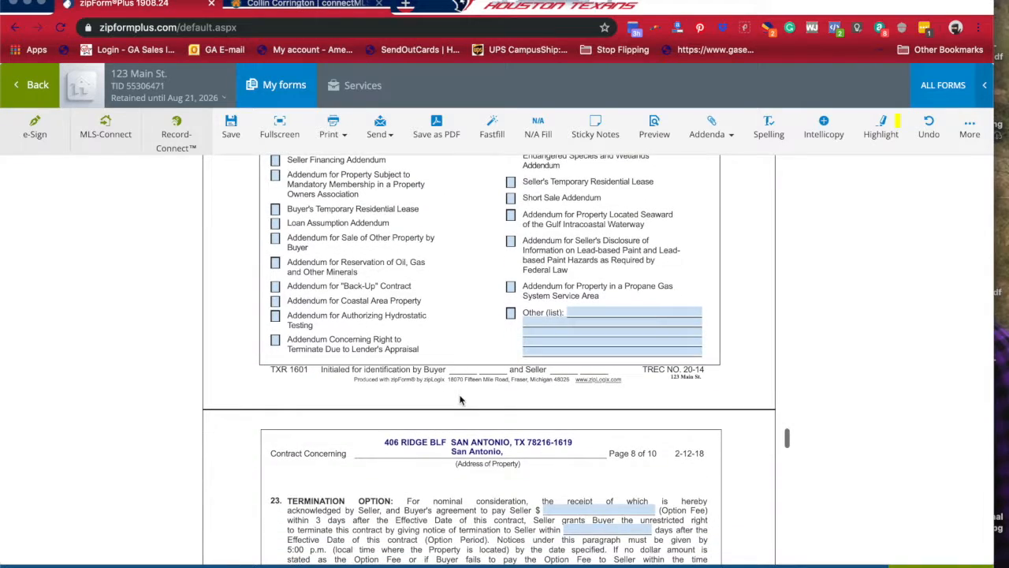
scroll("down", 3)
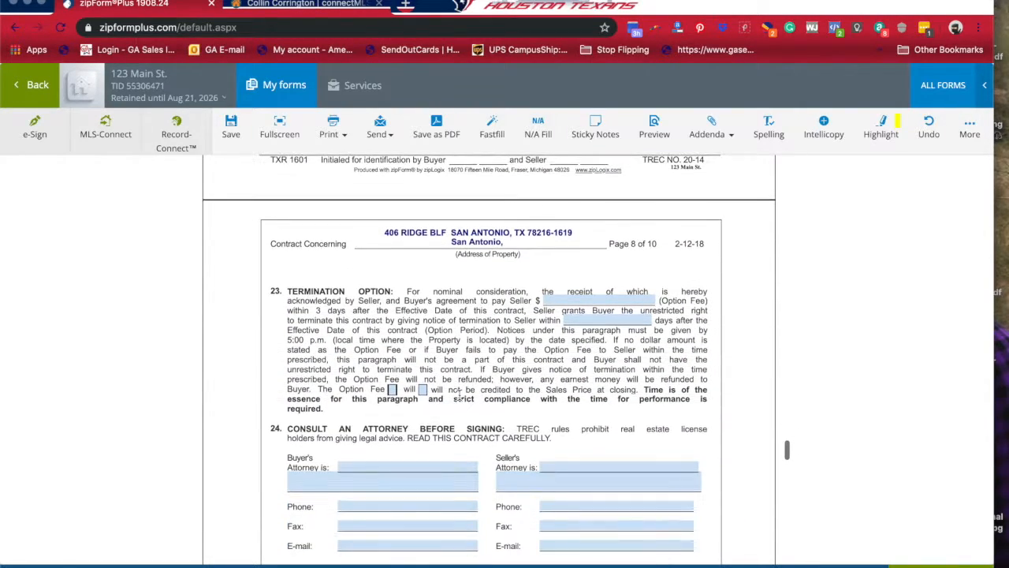
scroll("down", 3)
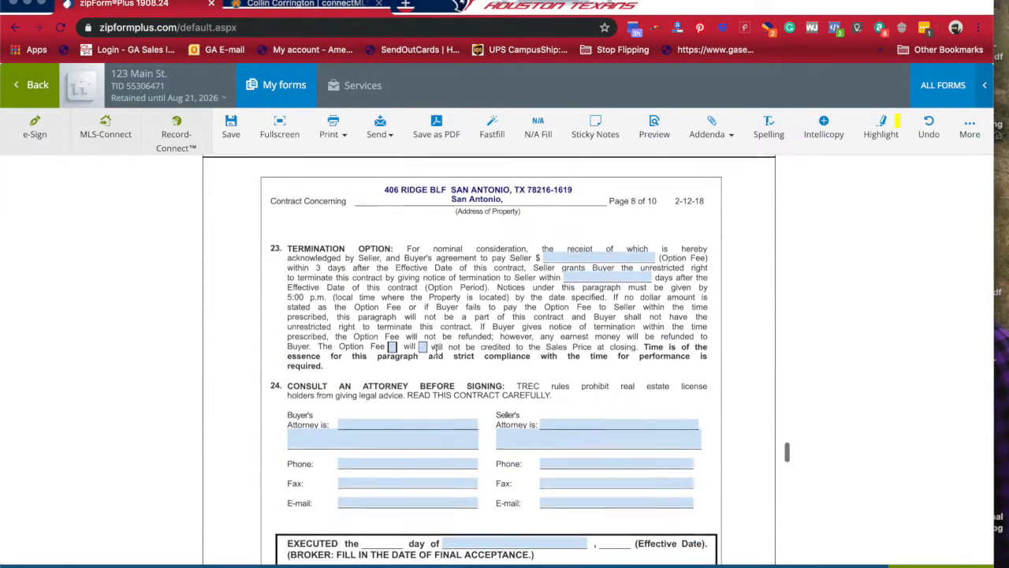
scroll("down", 3)
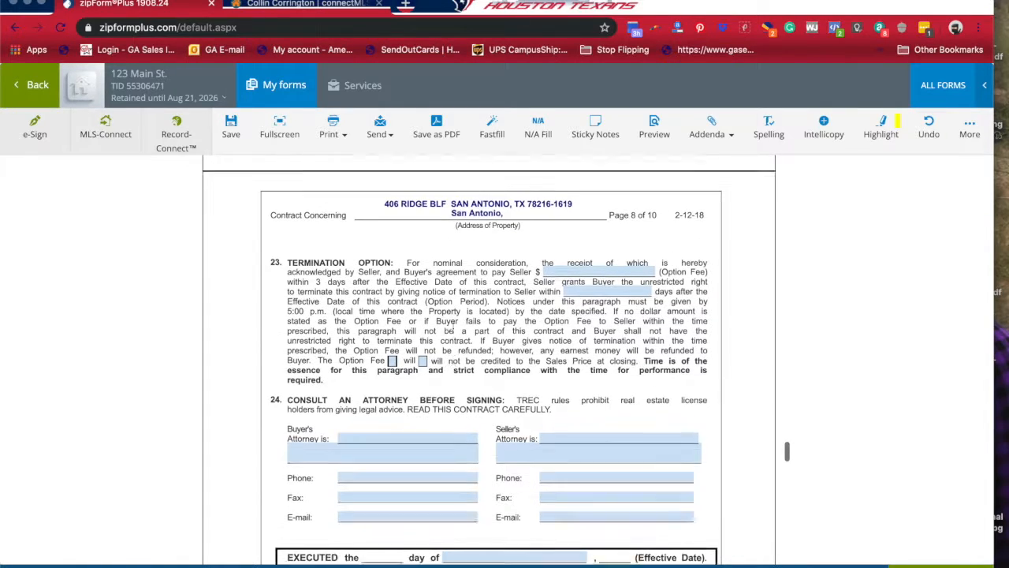
scroll("down", 3)
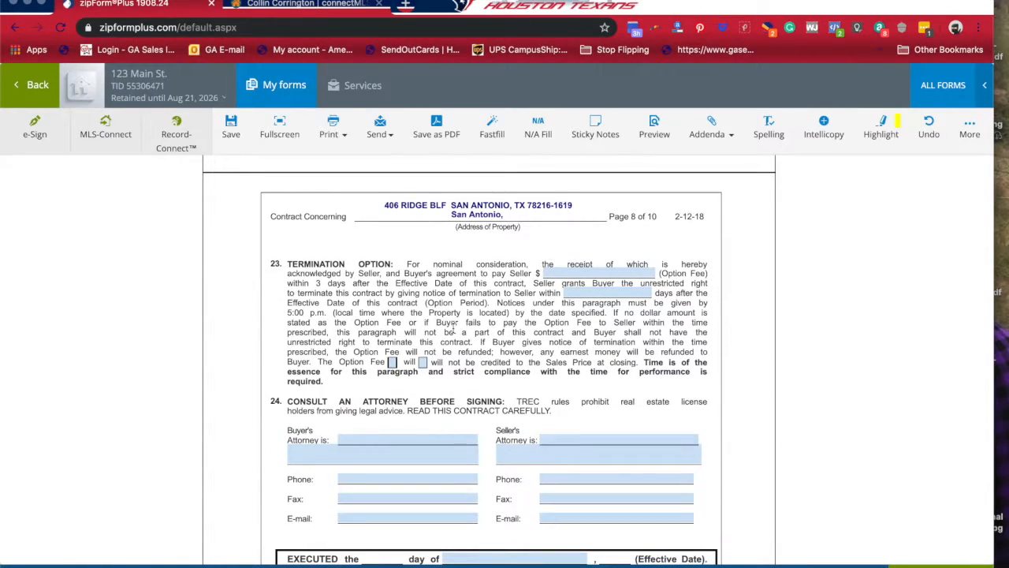
mouse_move(508, 260)
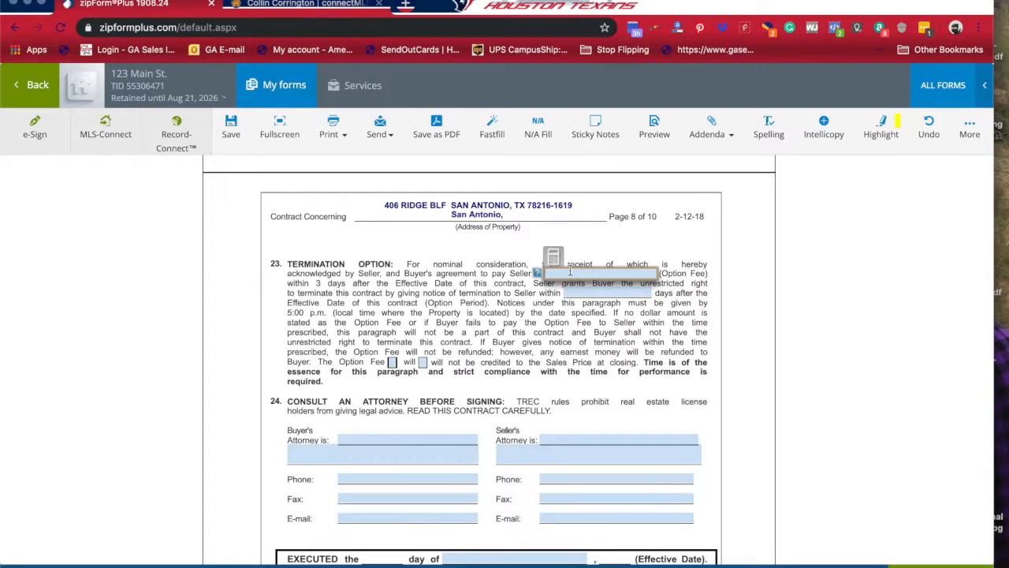
Enter an option fee of 1.00 and an option period, trying 10 then 360 days.
type("1")
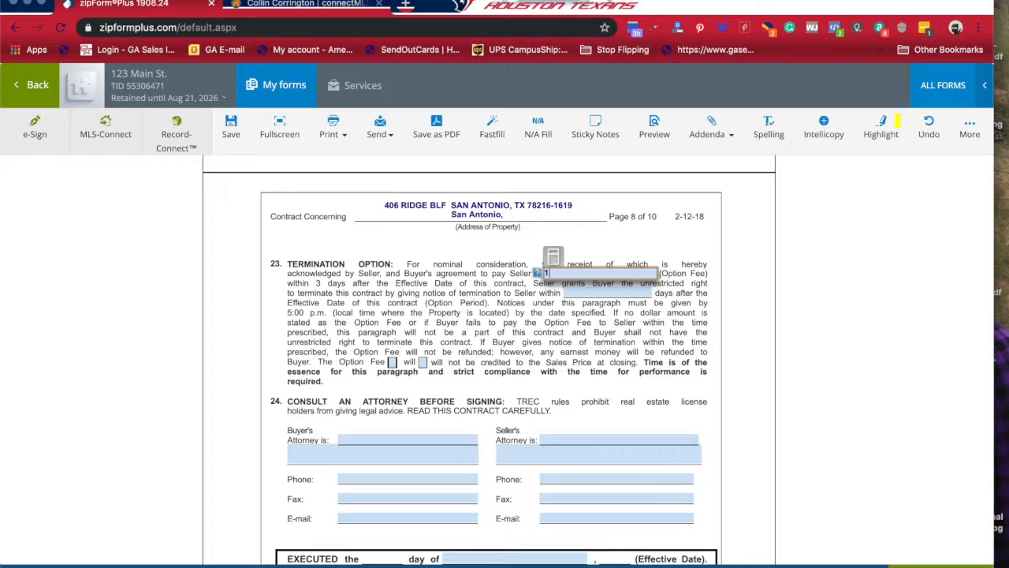
type("1.00")
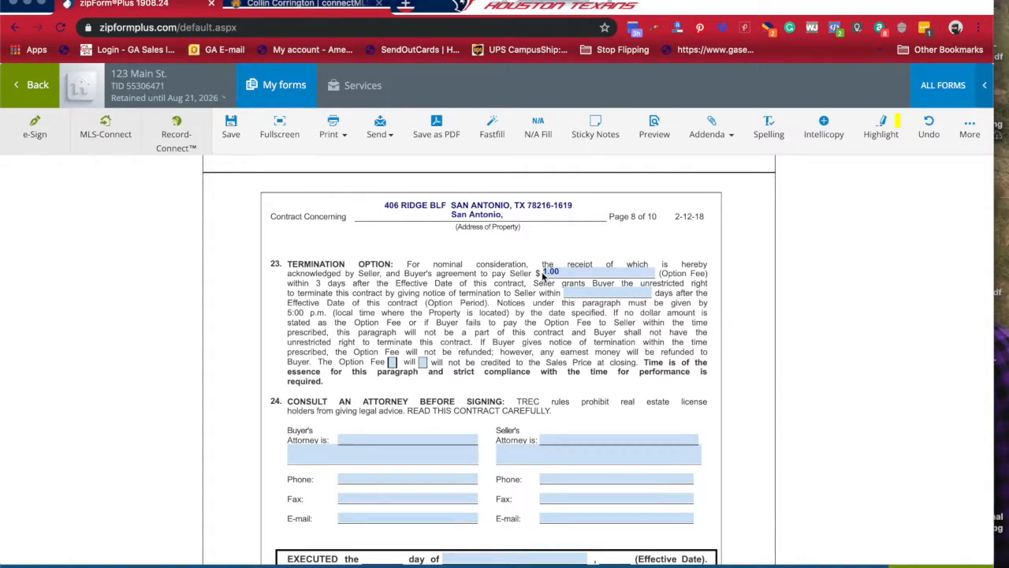
mouse_move(599, 284)
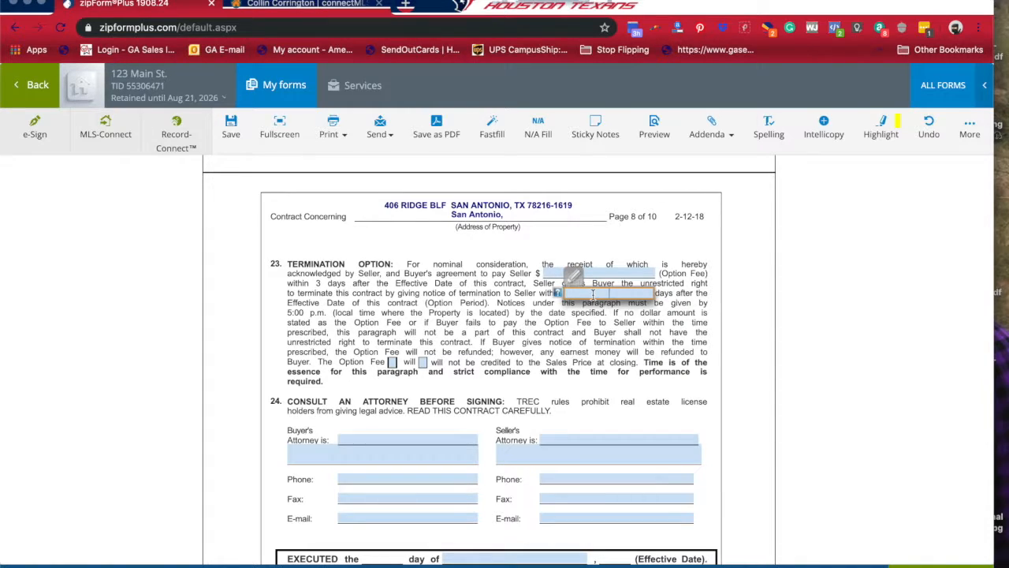
type("10")
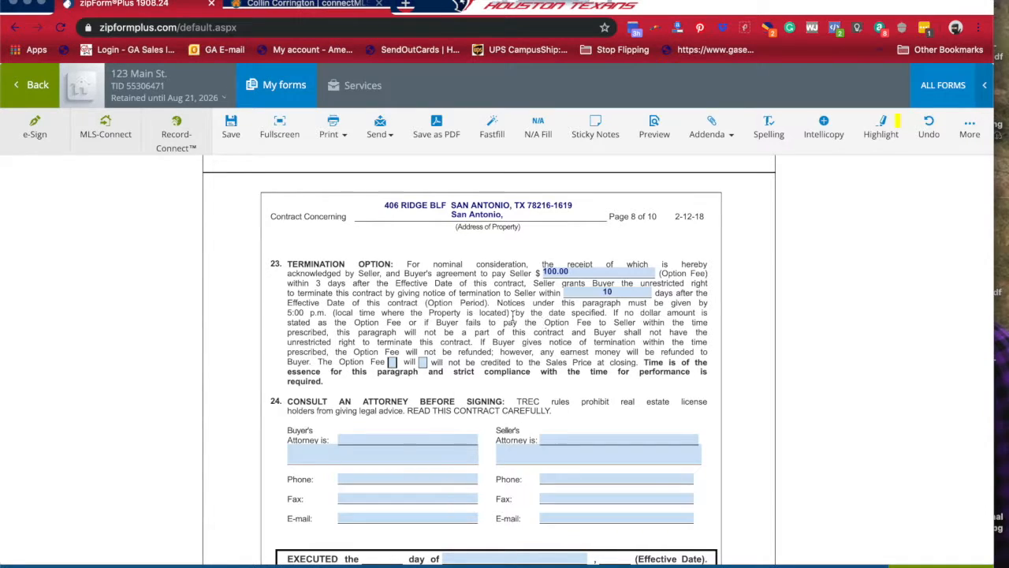
mouse_move(416, 366)
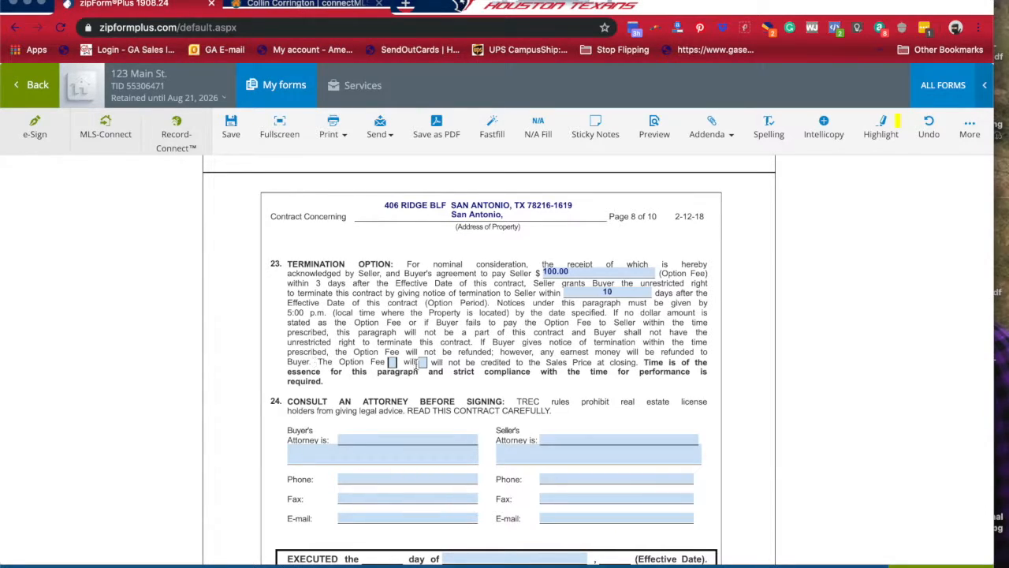
mouse_move(619, 299)
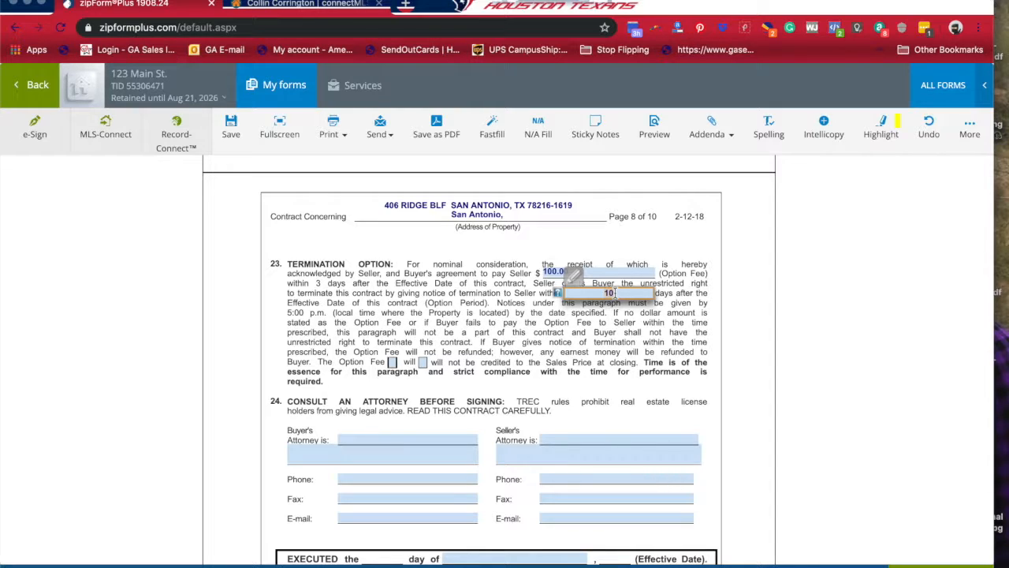
type("360")
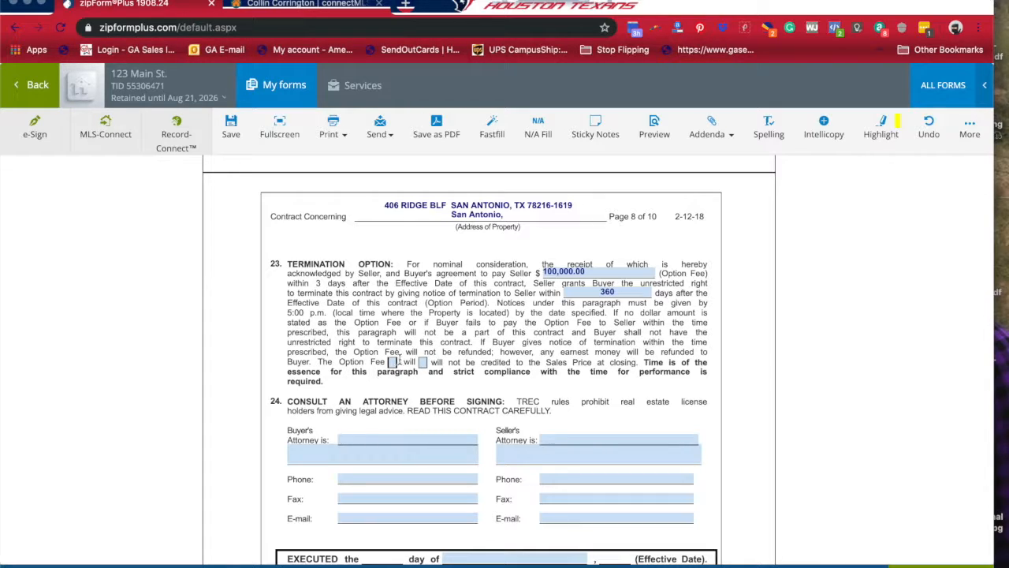
Revert to a 100.00 option fee with 10 days and mark that the fee will be credited.
left_click(598, 271)
type("100")
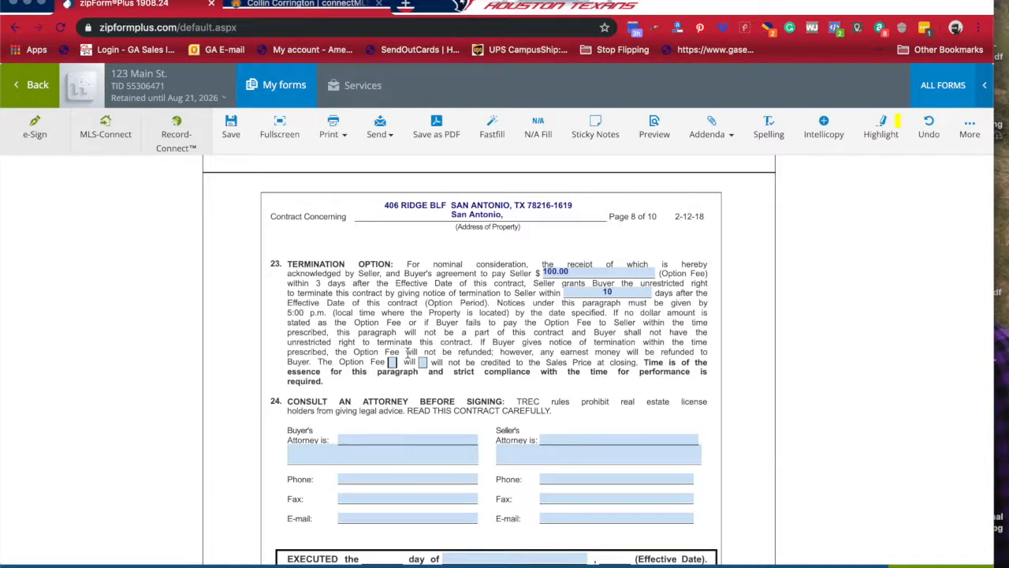
left_click(391, 361)
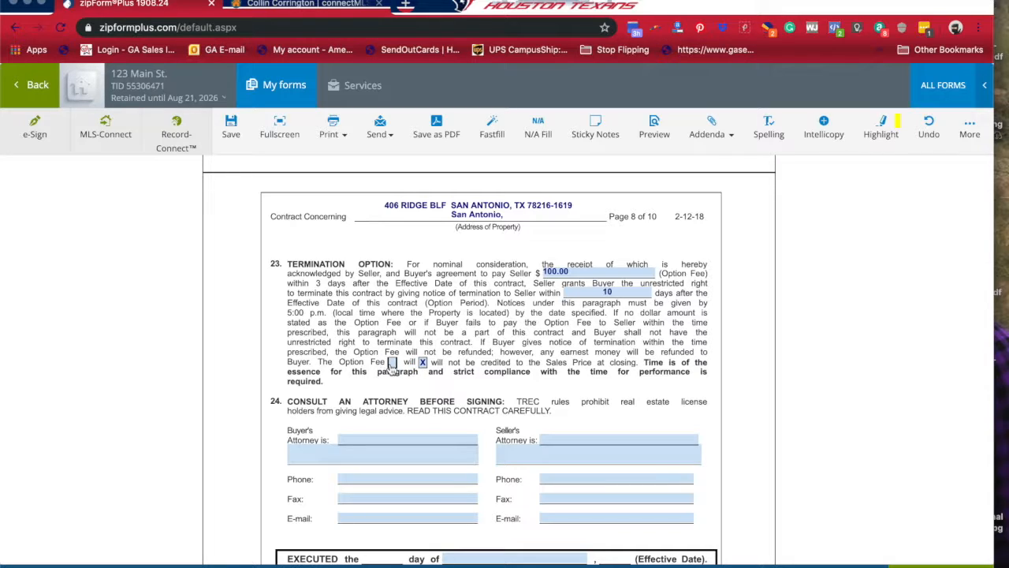
Scroll past section 24 to the EXECUTED effective date box and signature lines.
scroll("down", 3)
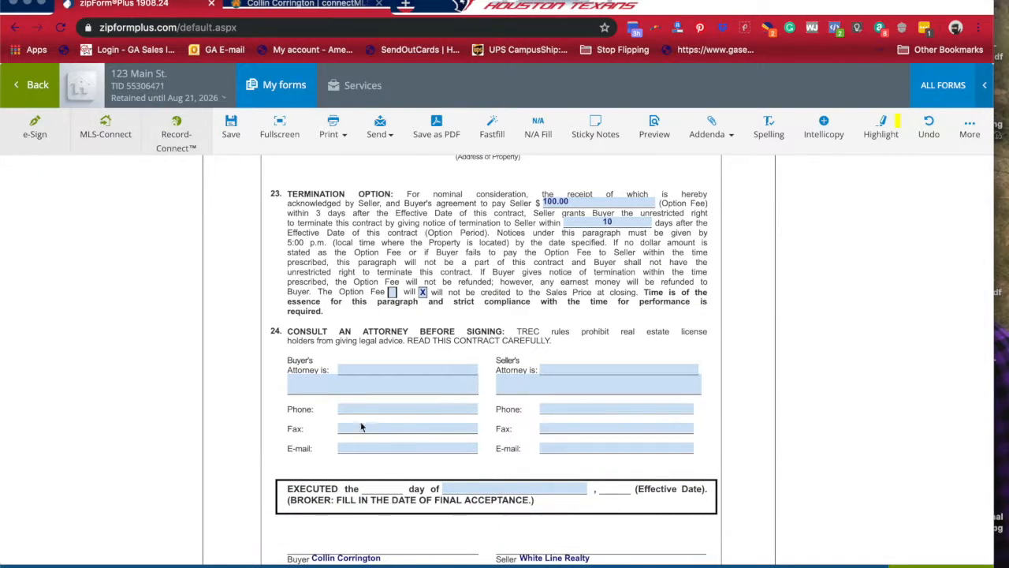
scroll("down", 3)
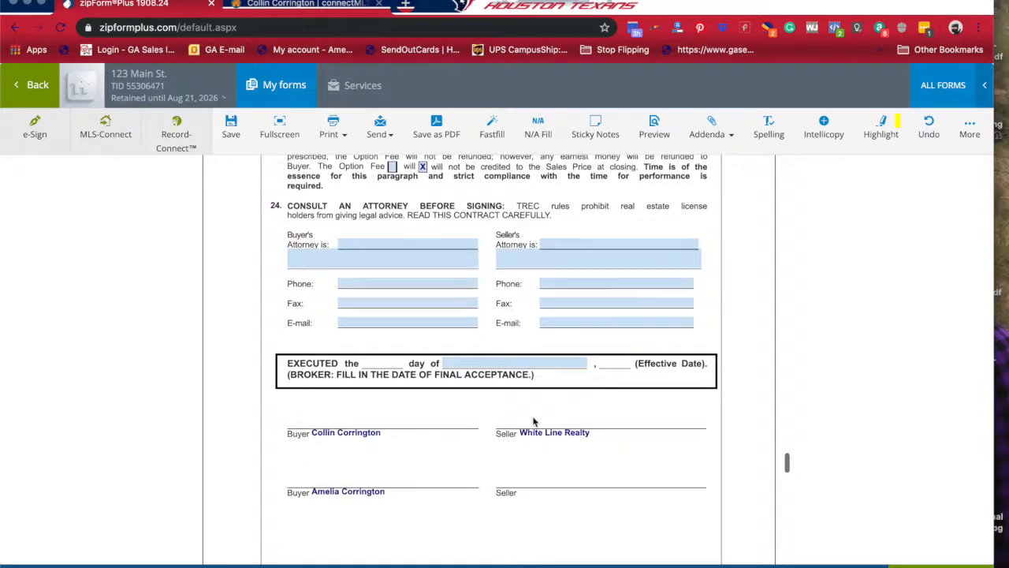
scroll("up", 3)
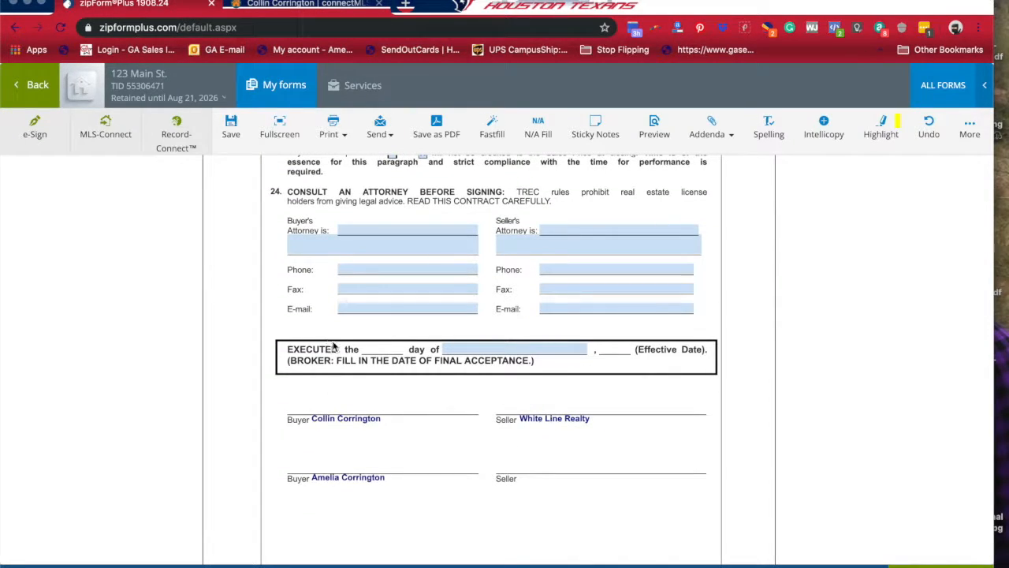
mouse_move(413, 432)
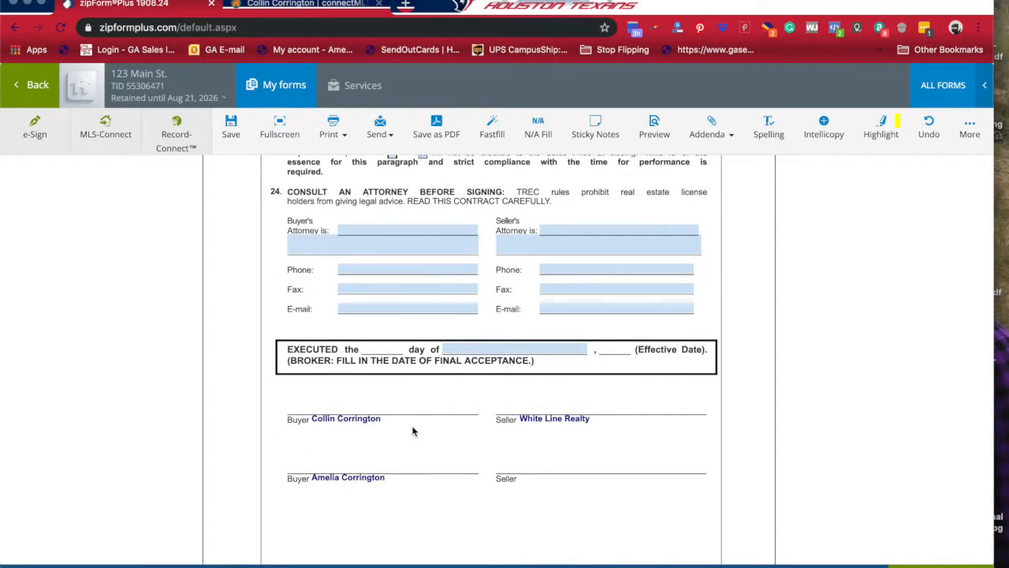
scroll("down", 3)
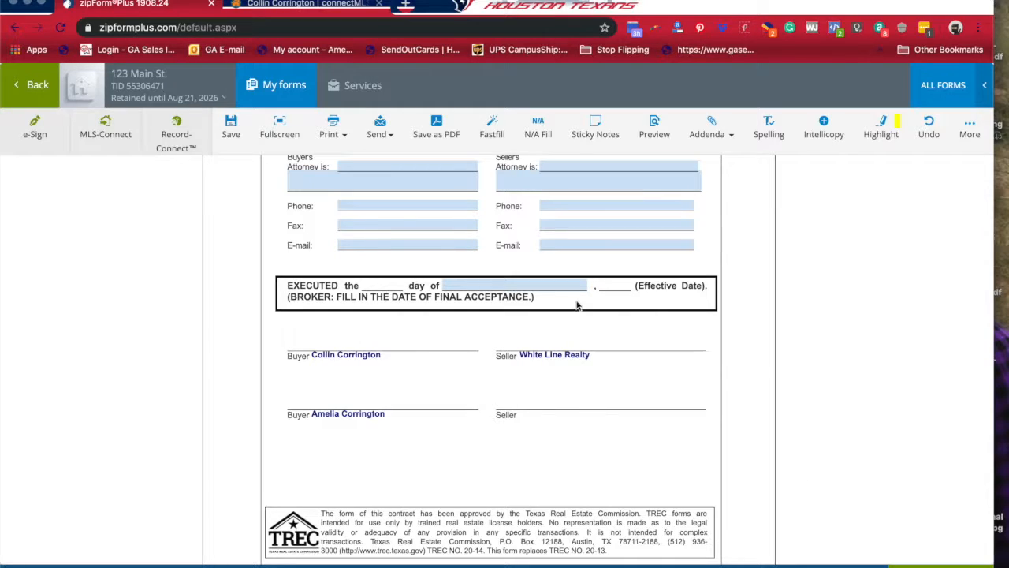
mouse_move(360, 162)
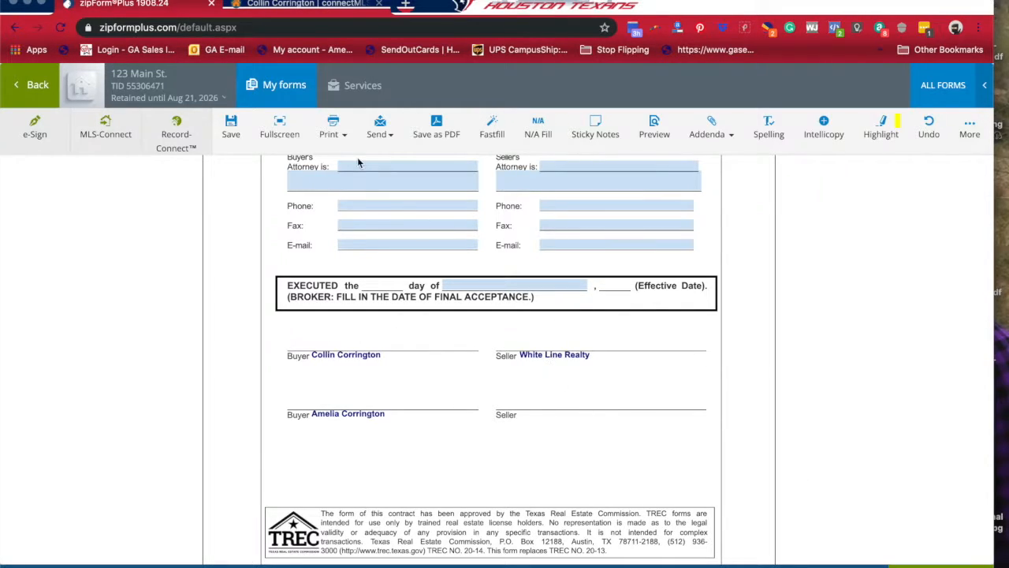
mouse_move(618, 419)
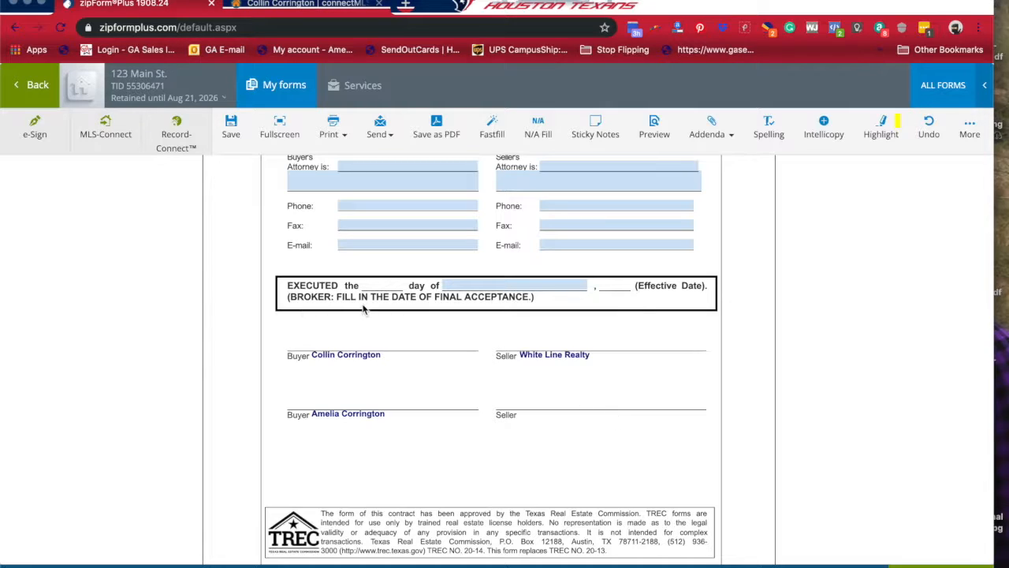
mouse_move(502, 313)
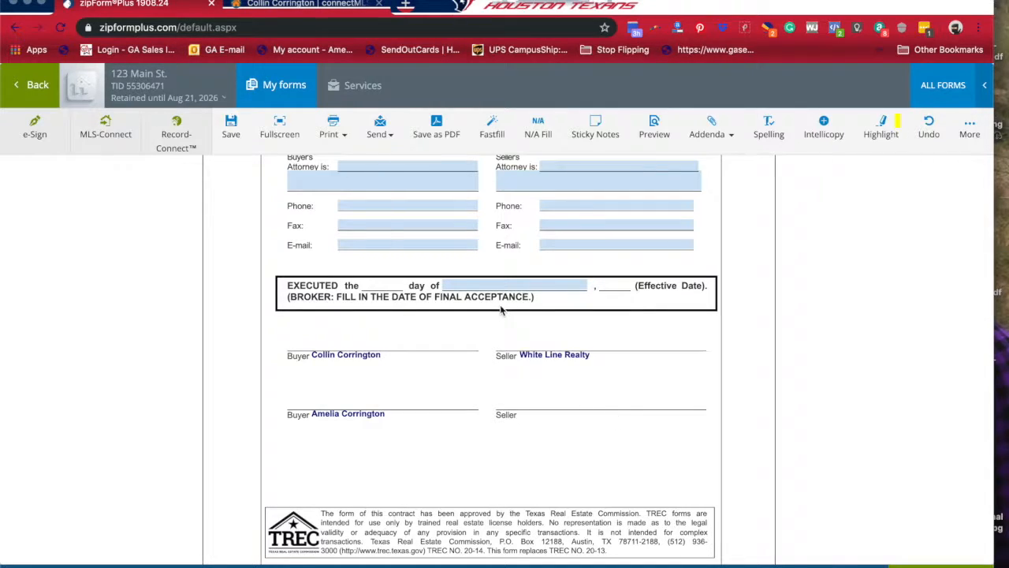